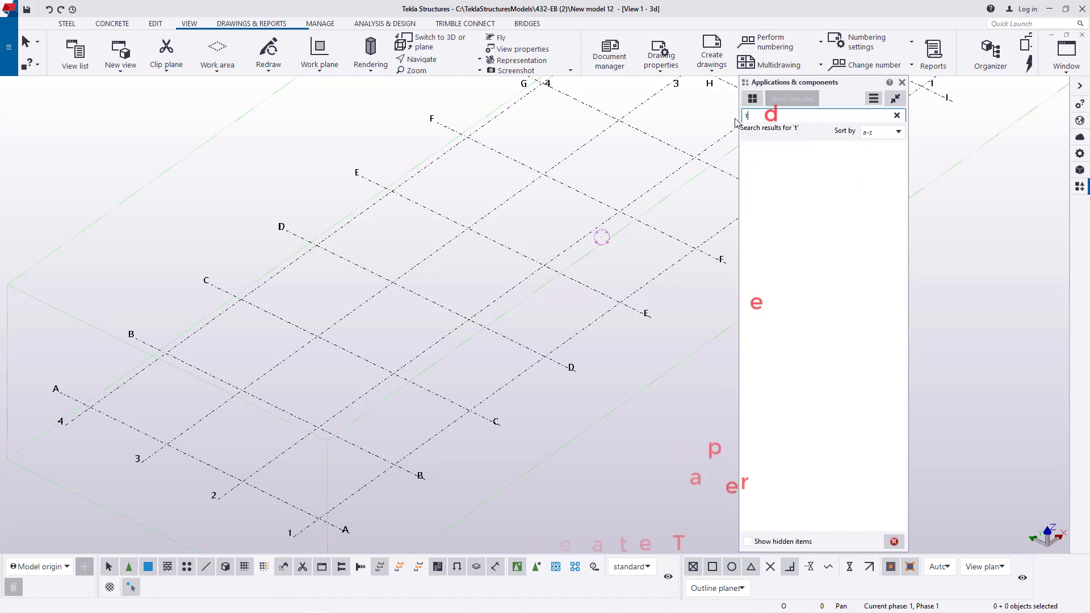
Step: Search the component catalog and choose the Tapered Footing component from the results
type("ao")
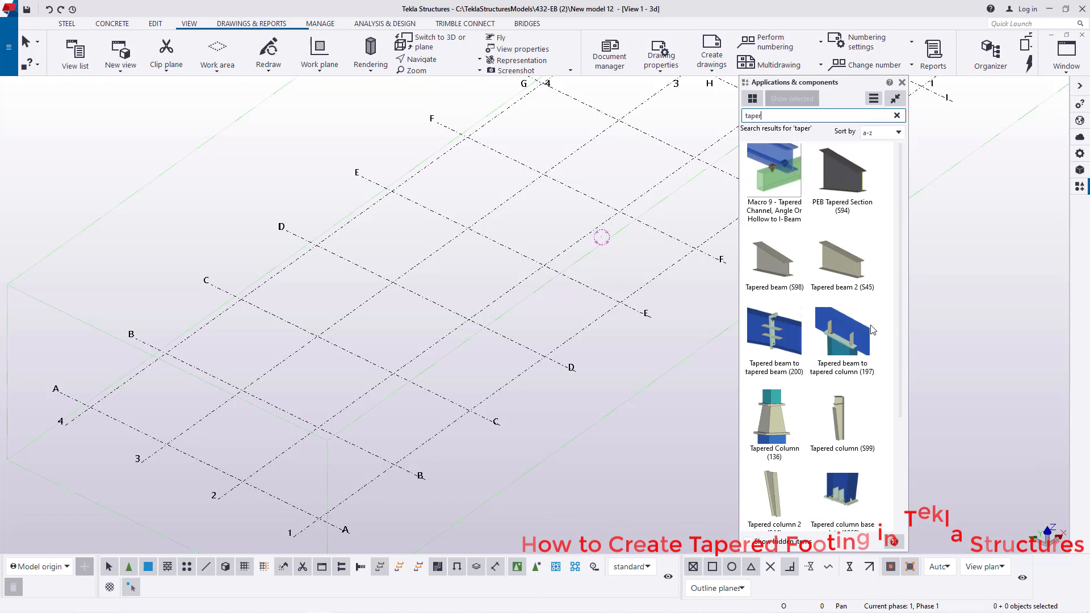
scroll("down", 3)
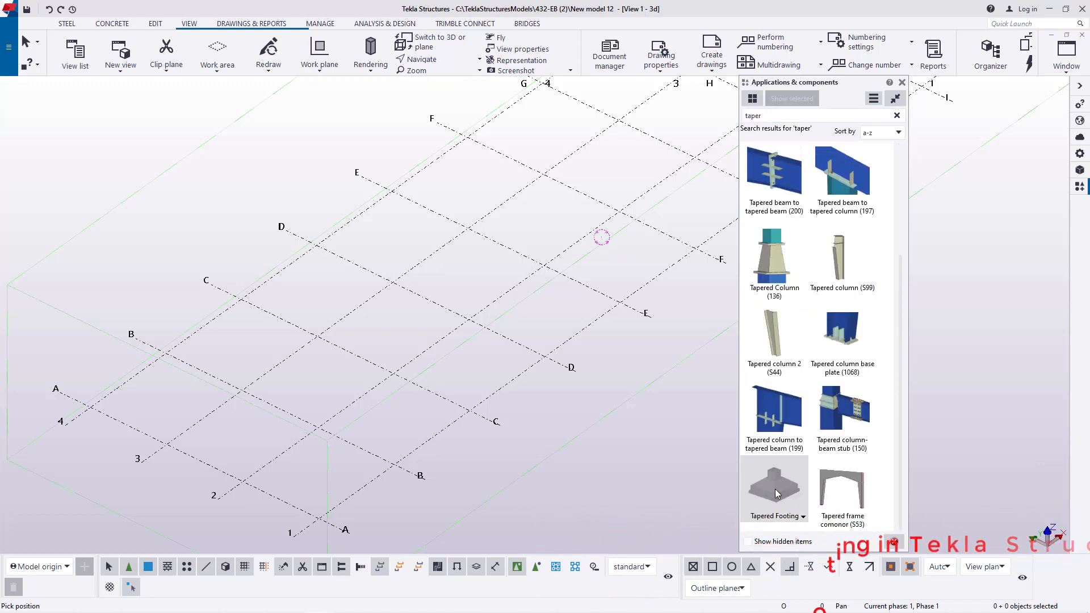
double_click(773, 487)
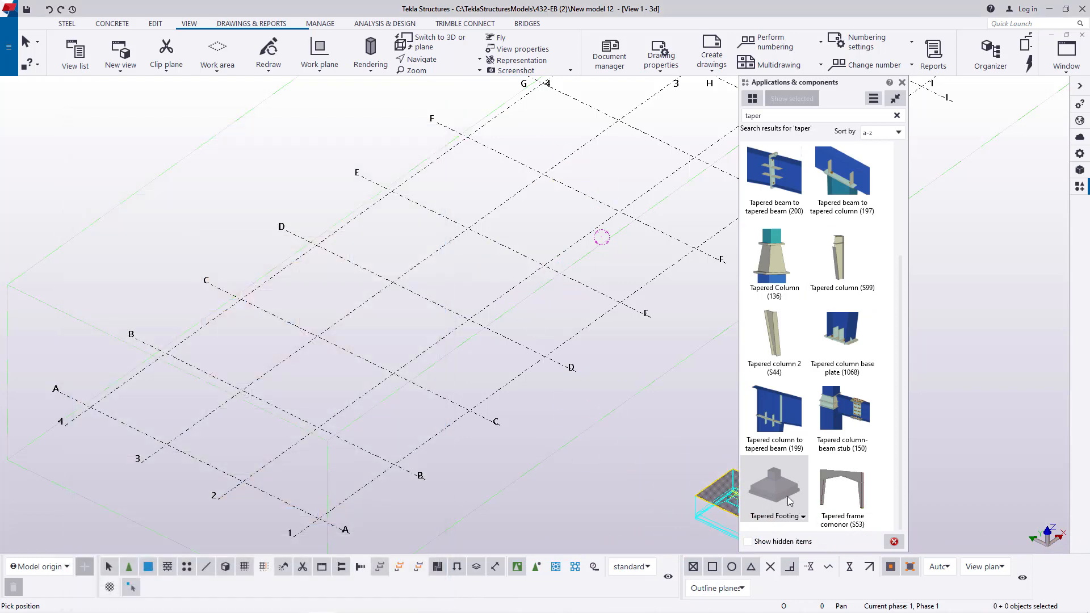
left_click(774, 487)
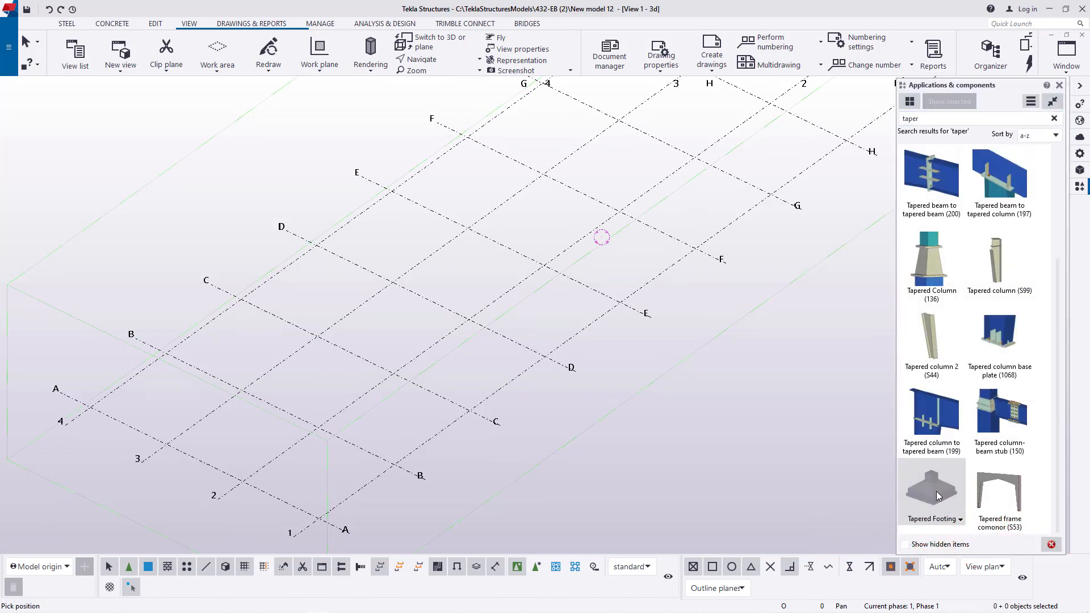
Step: Insert a Tapered Footing at the A/1 grid intersection with its settings dialog shown
double_click(931, 490)
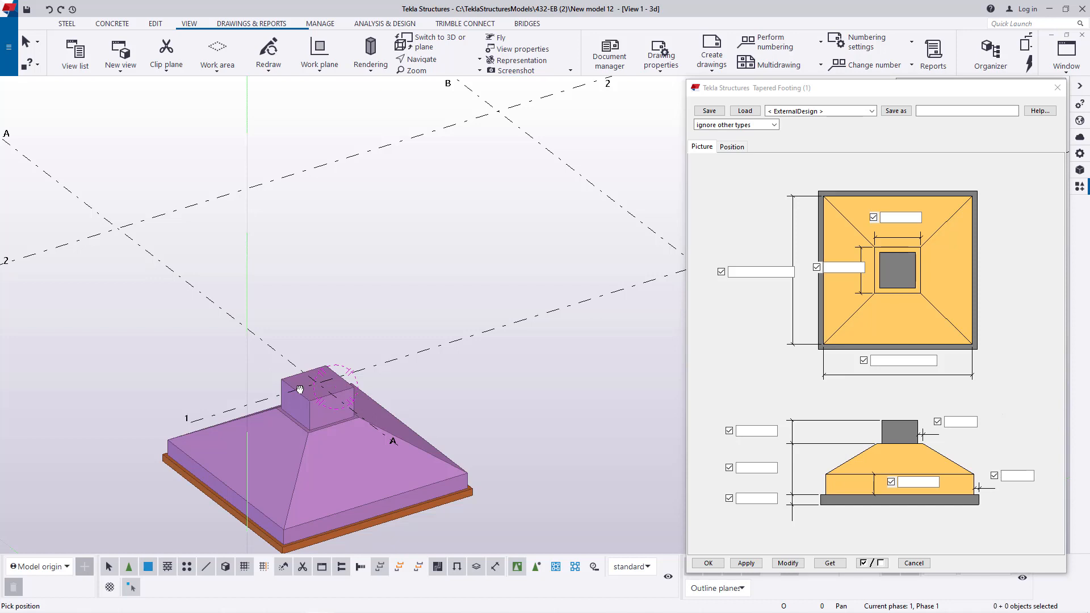
Step: Interrupt footing placement and select the placed footing to load its 2900 base and 800 pedestal values
right_click(298, 389)
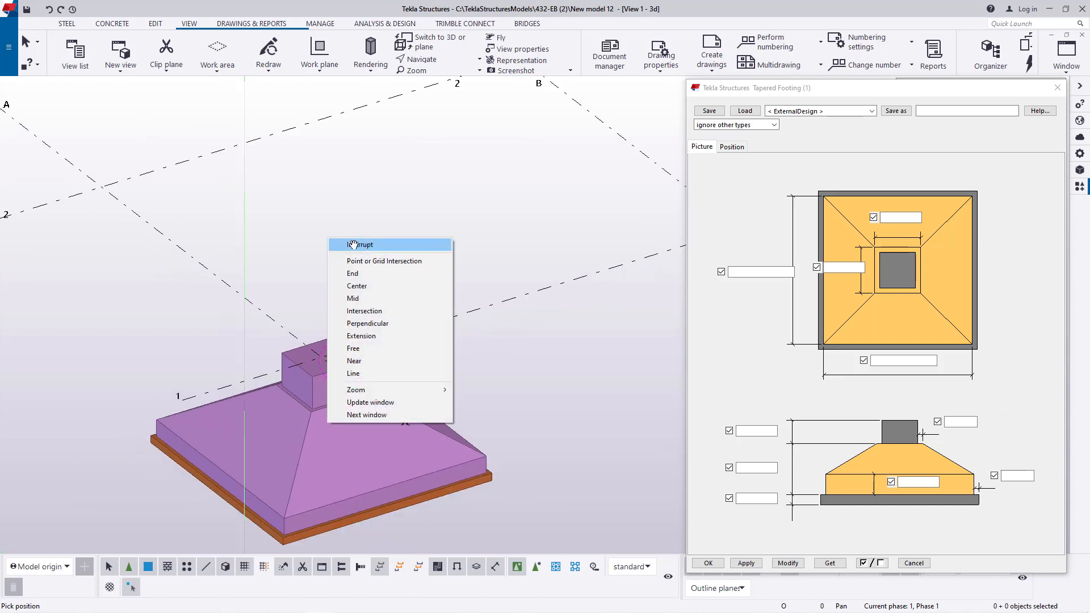
left_click(360, 244)
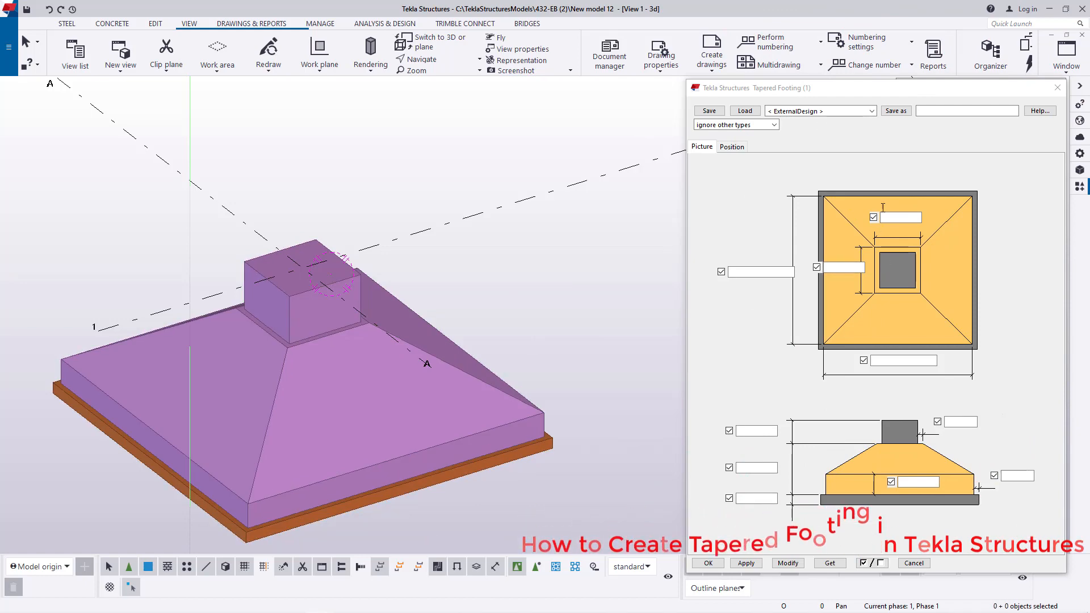
left_click(313, 394)
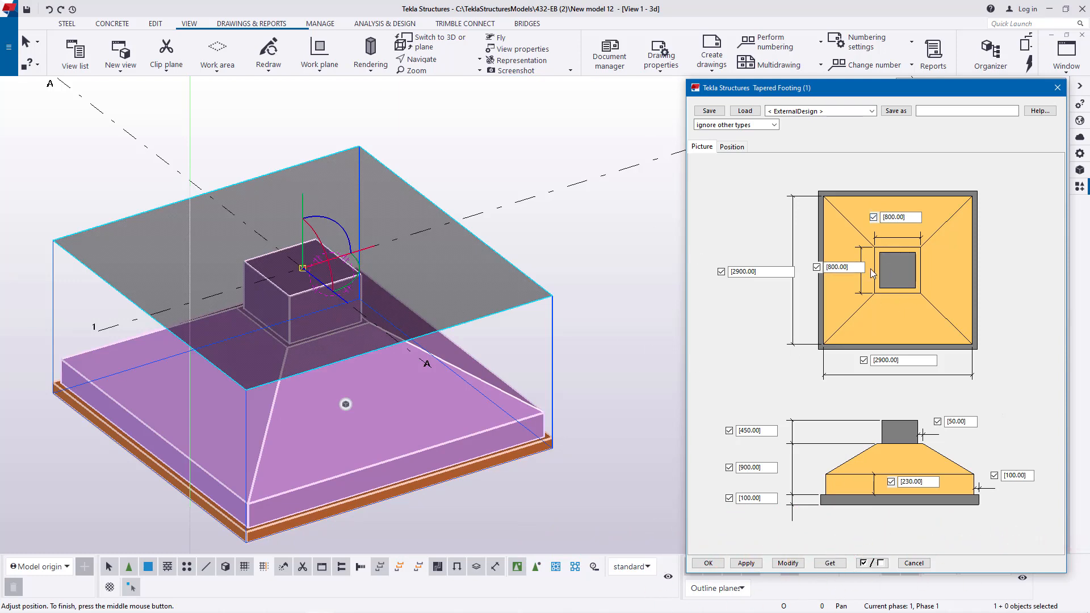
mouse_move(458, 168)
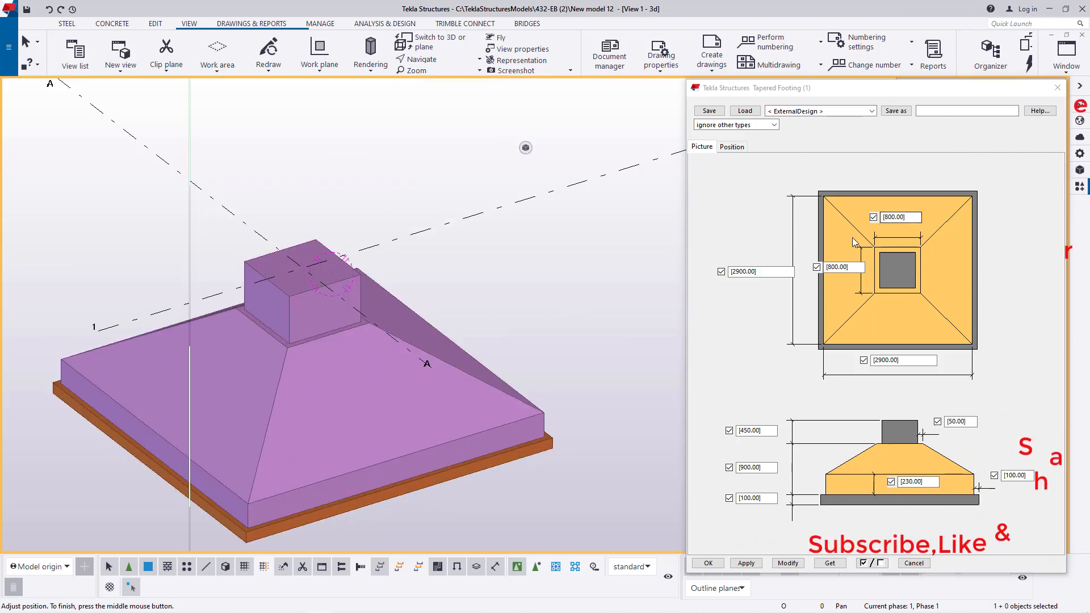
left_click(236, 400)
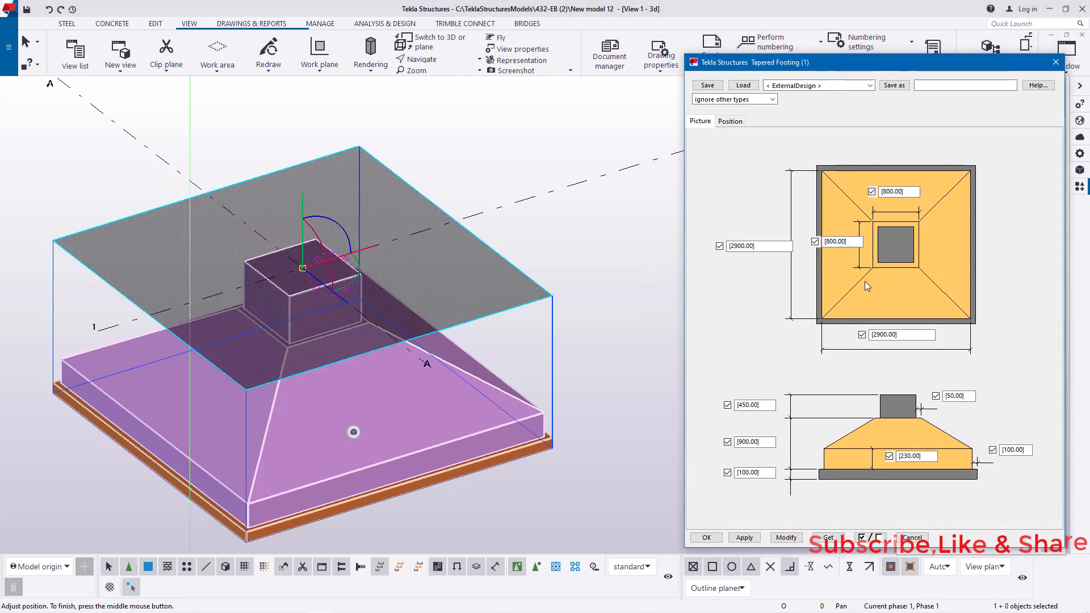
mouse_move(478, 494)
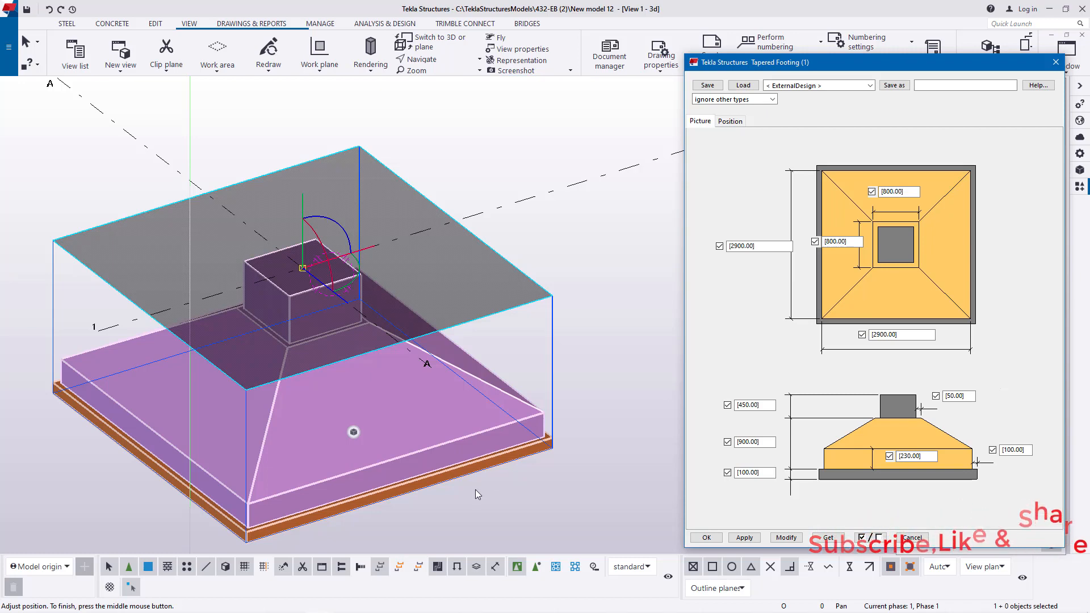
mouse_move(370, 377)
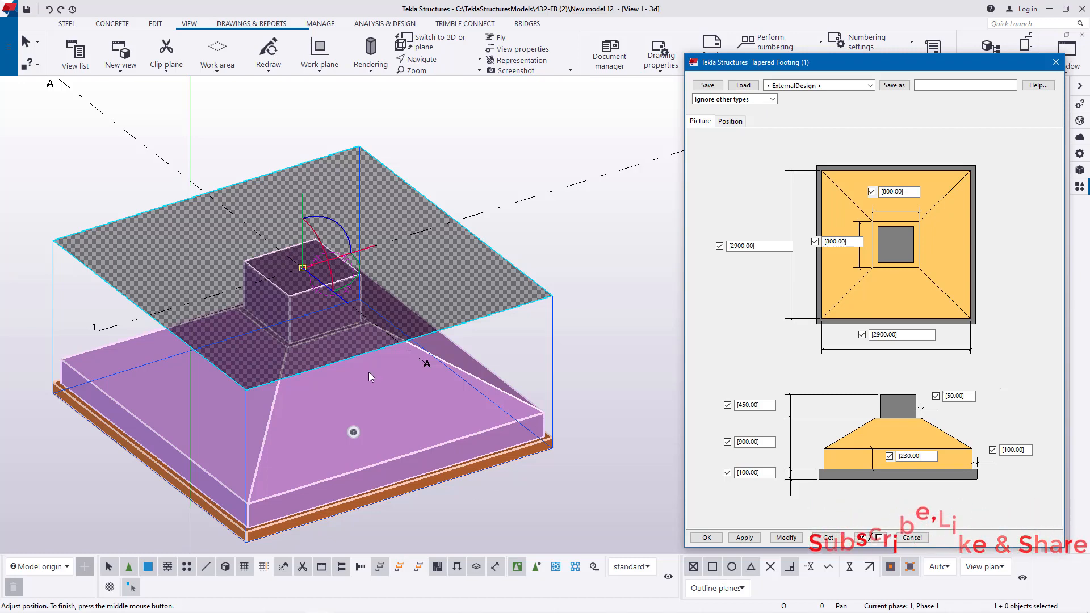
mouse_move(288, 356)
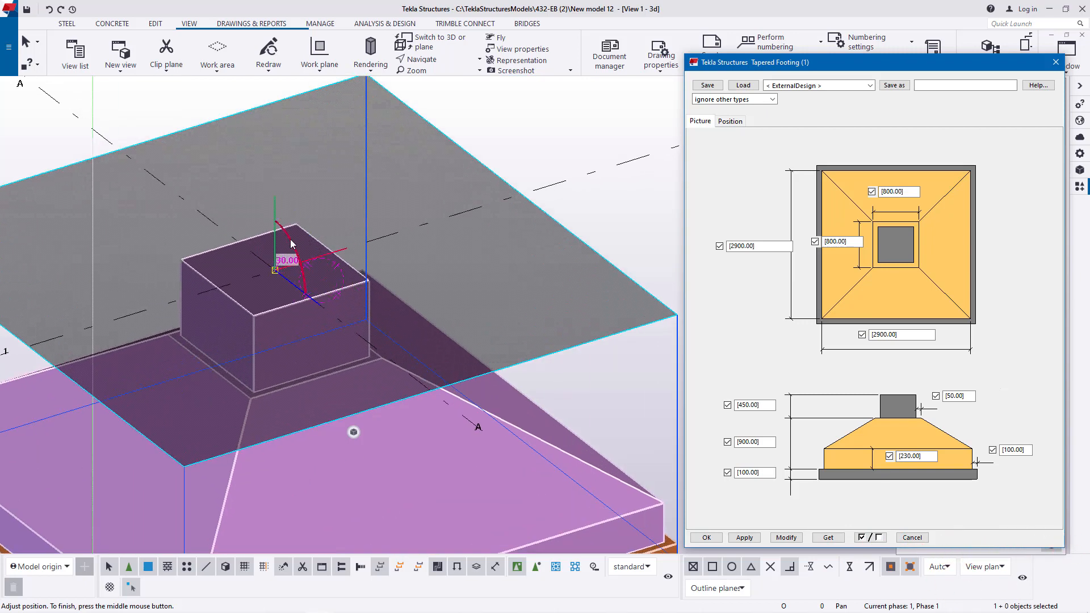
mouse_move(296, 239)
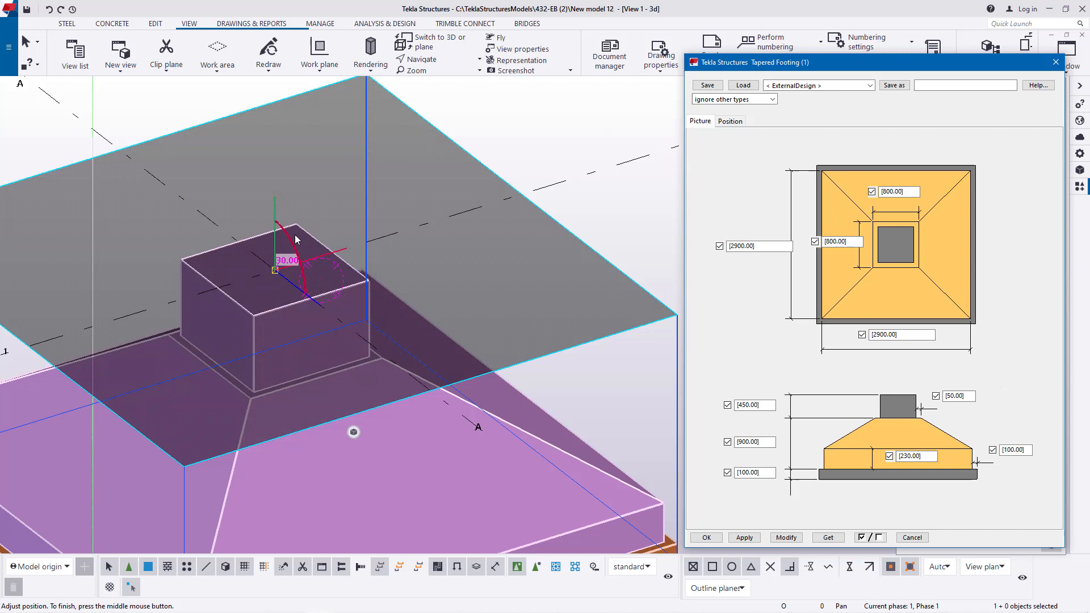
mouse_move(293, 255)
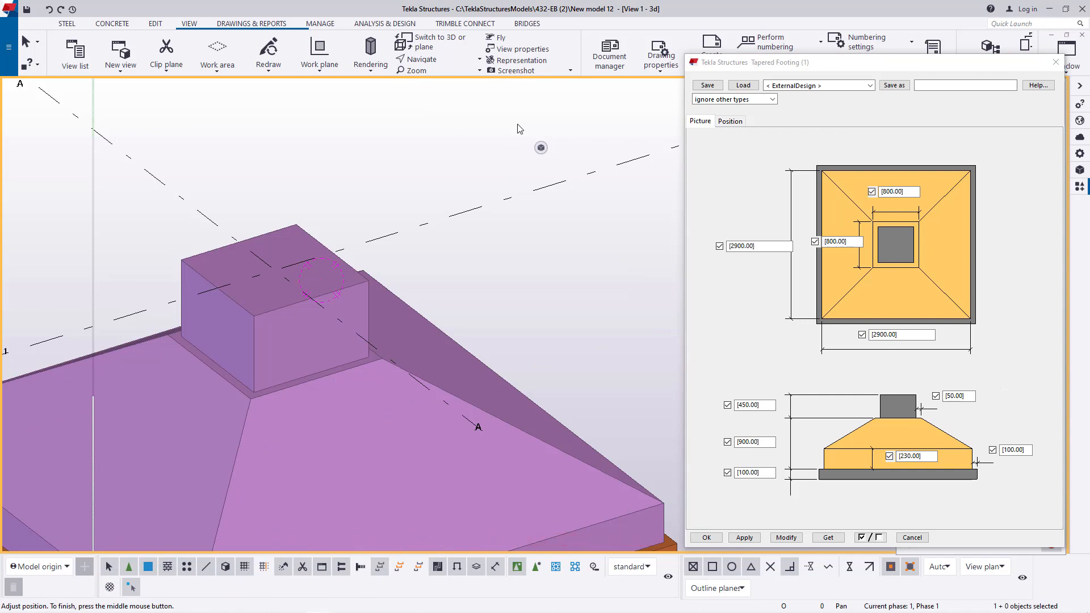
mouse_move(546, 230)
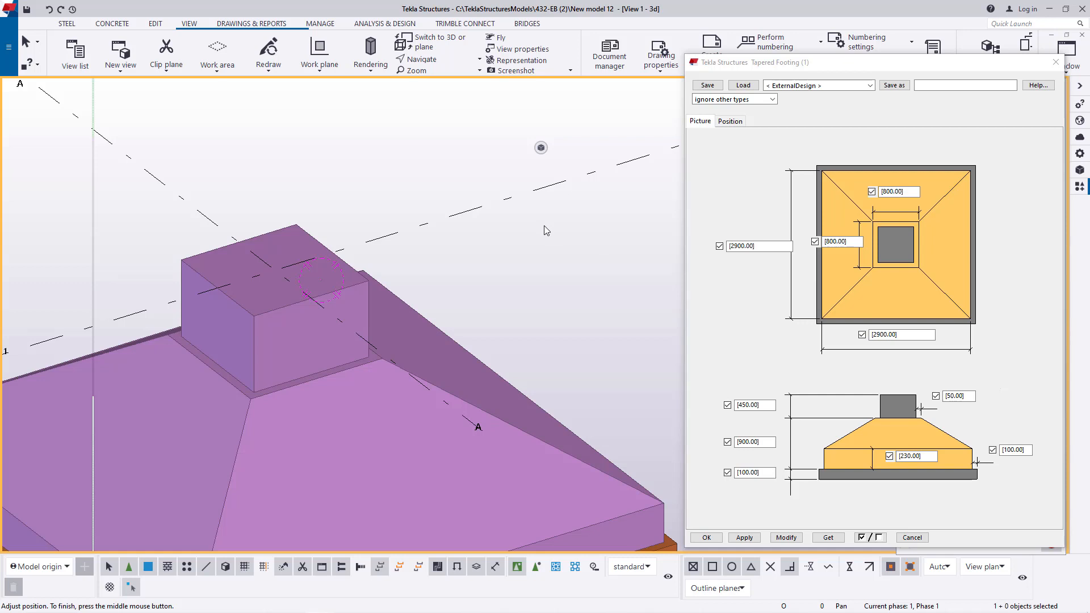
mouse_move(321, 277)
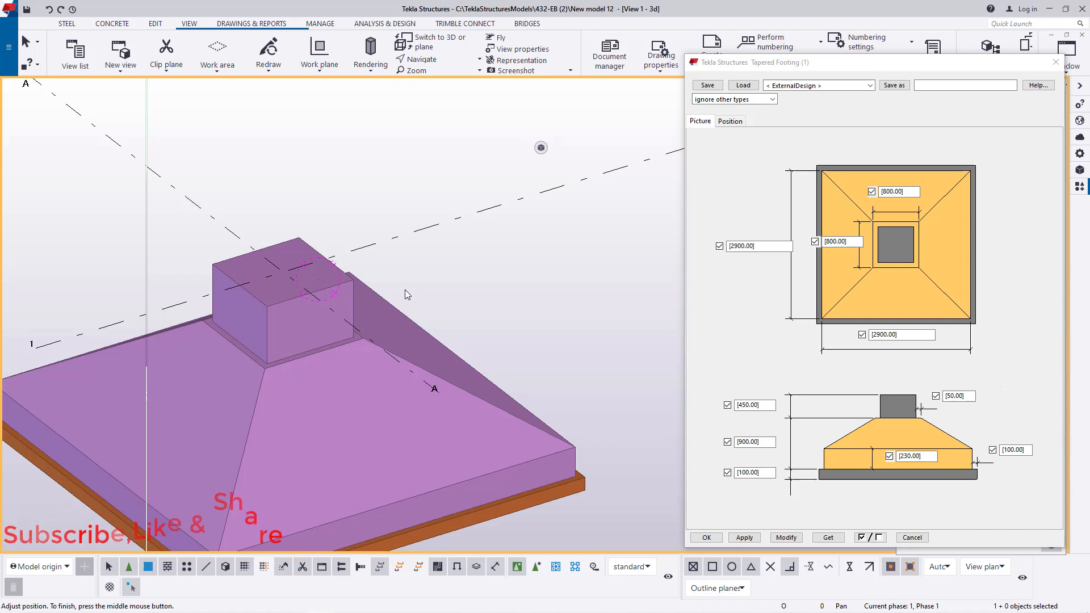
mouse_move(808, 274)
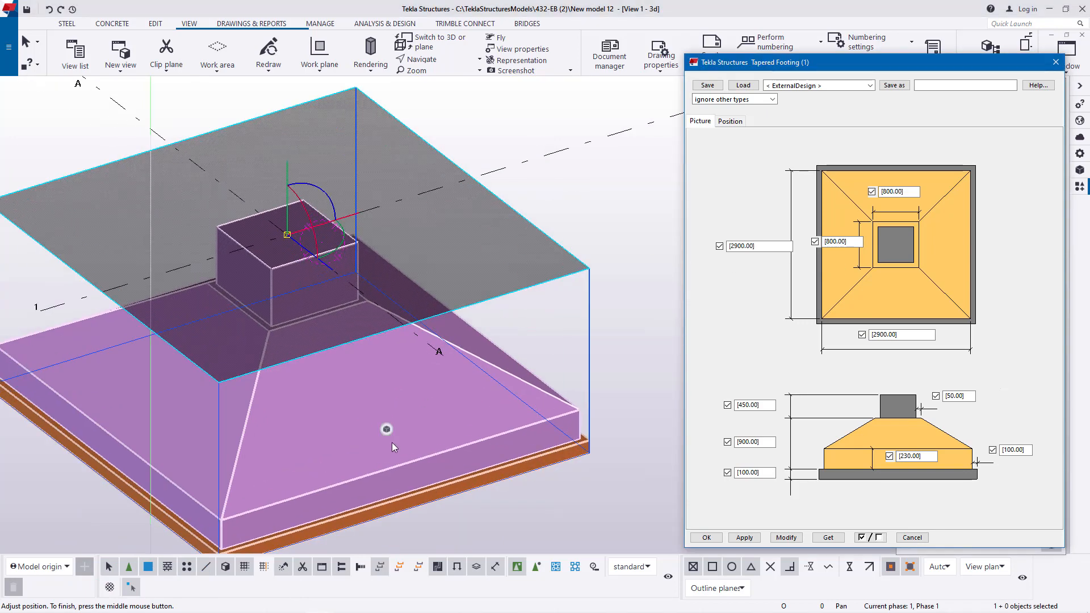
mouse_move(438, 443)
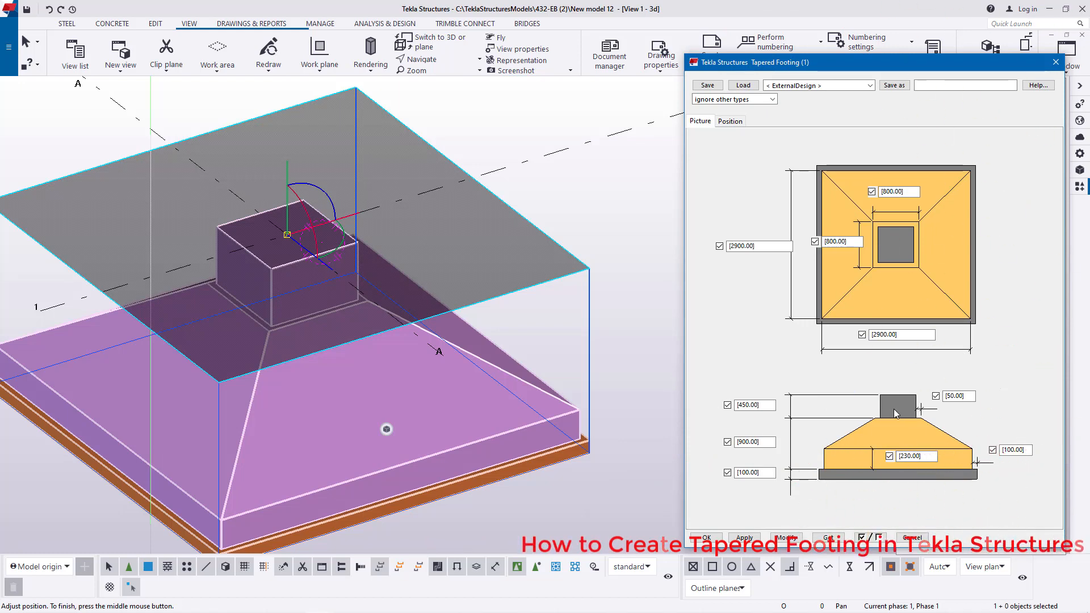
mouse_move(952, 440)
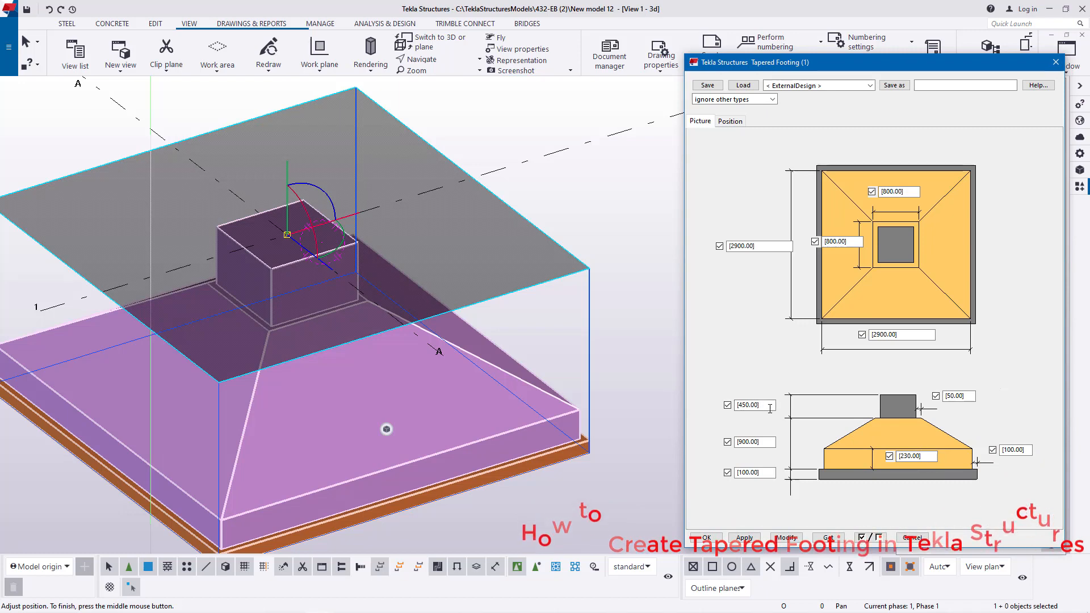
Step: Check the 450 pedestal height and 2900 width, review the Position settings, and close the dialog
triple_click(751, 404)
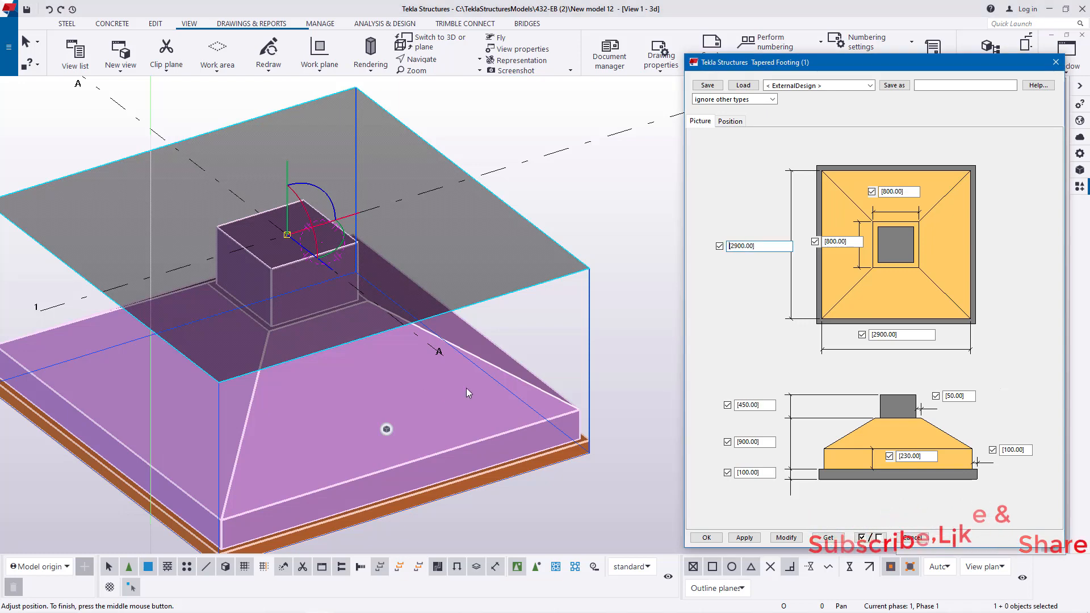
triple_click(753, 404)
type("600")
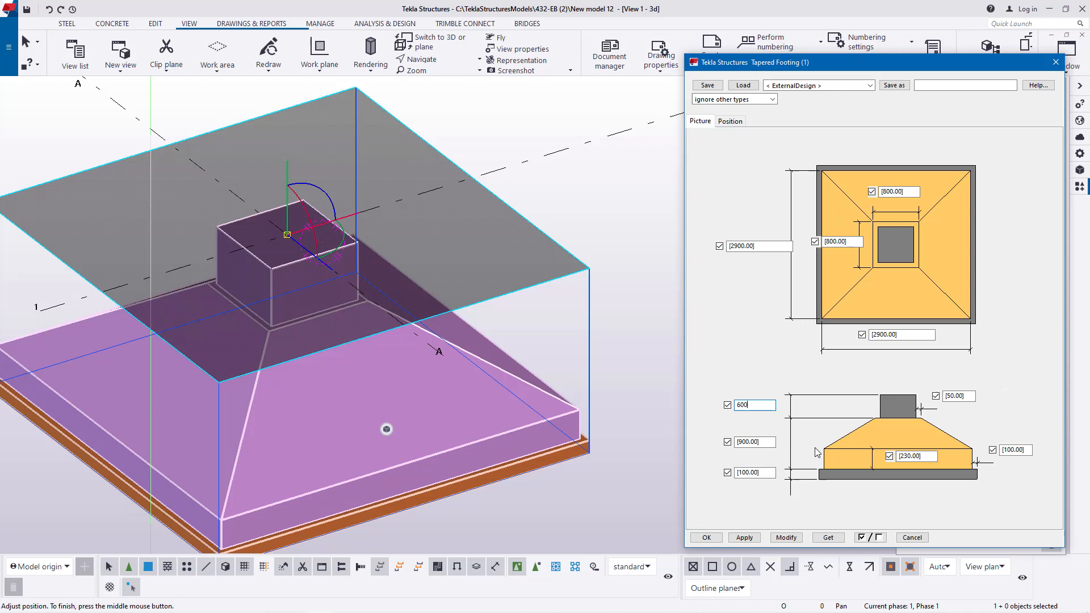
mouse_move(792, 422)
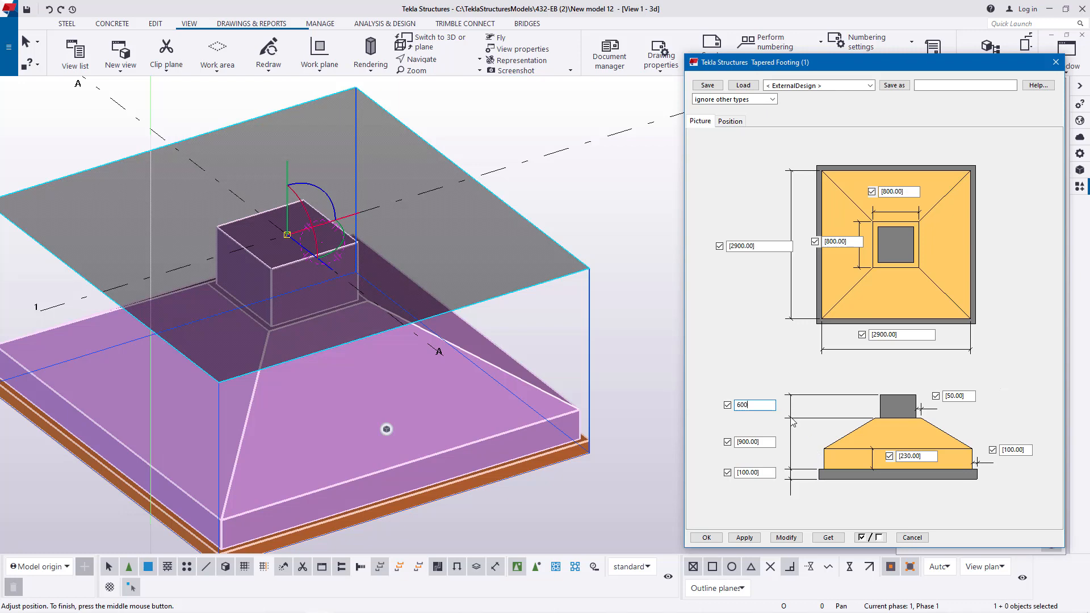
mouse_move(766, 483)
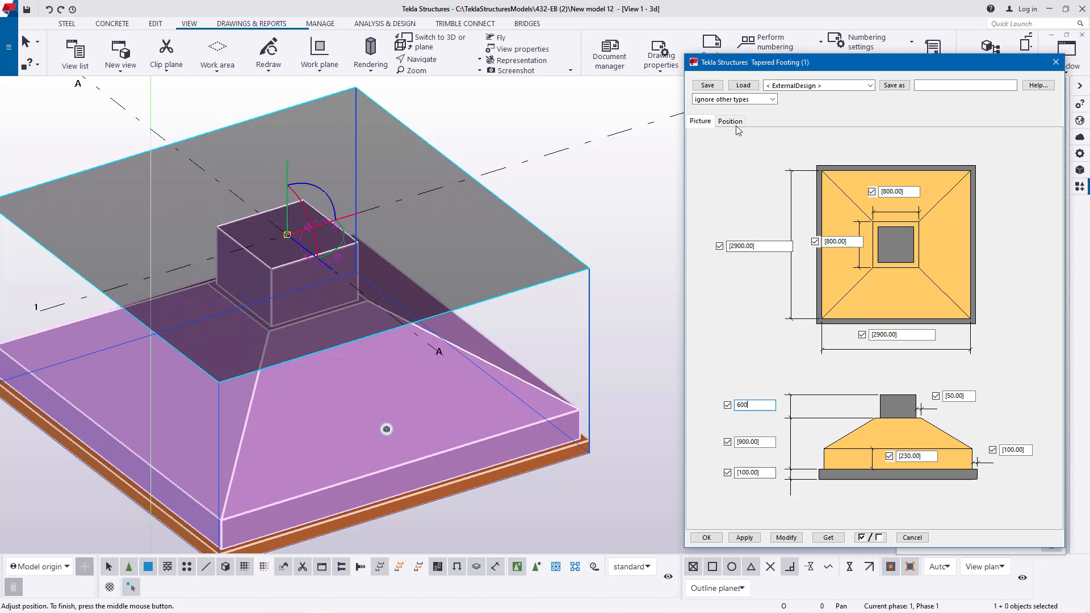
left_click(730, 121)
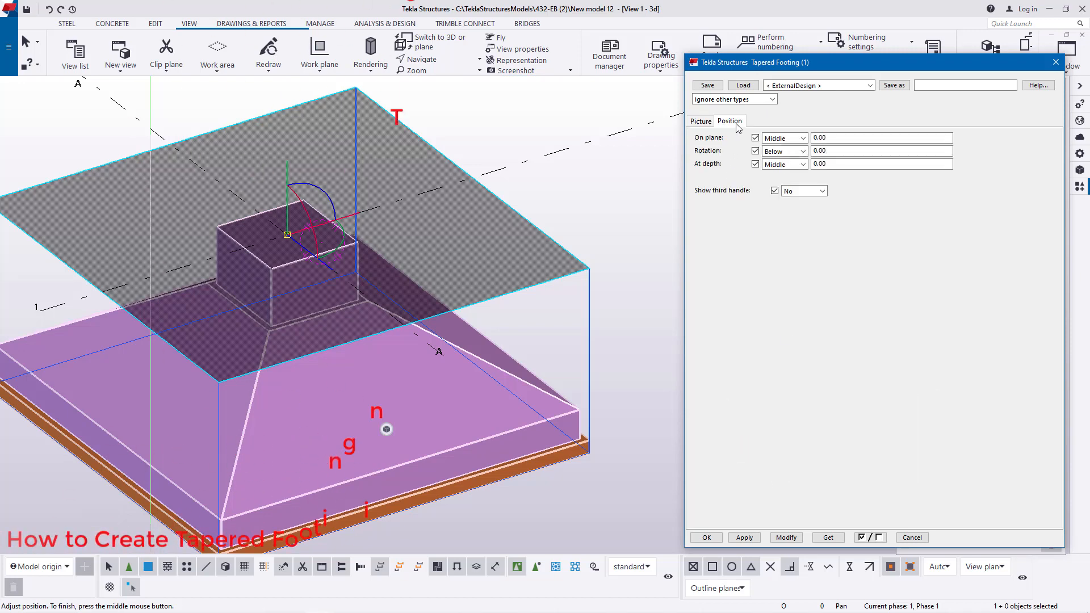
mouse_move(839, 310)
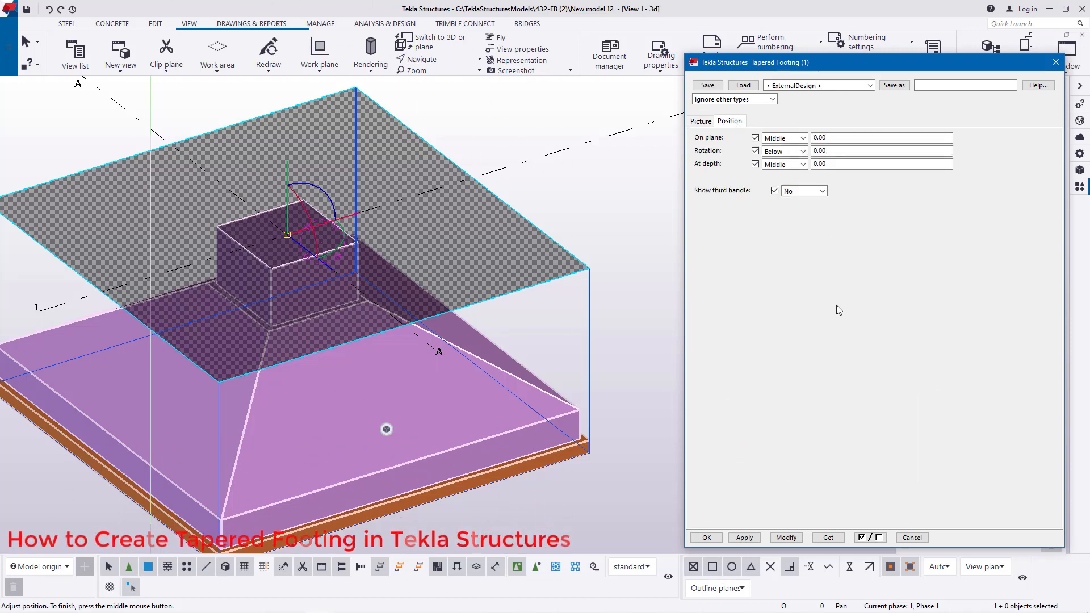
left_click(786, 537)
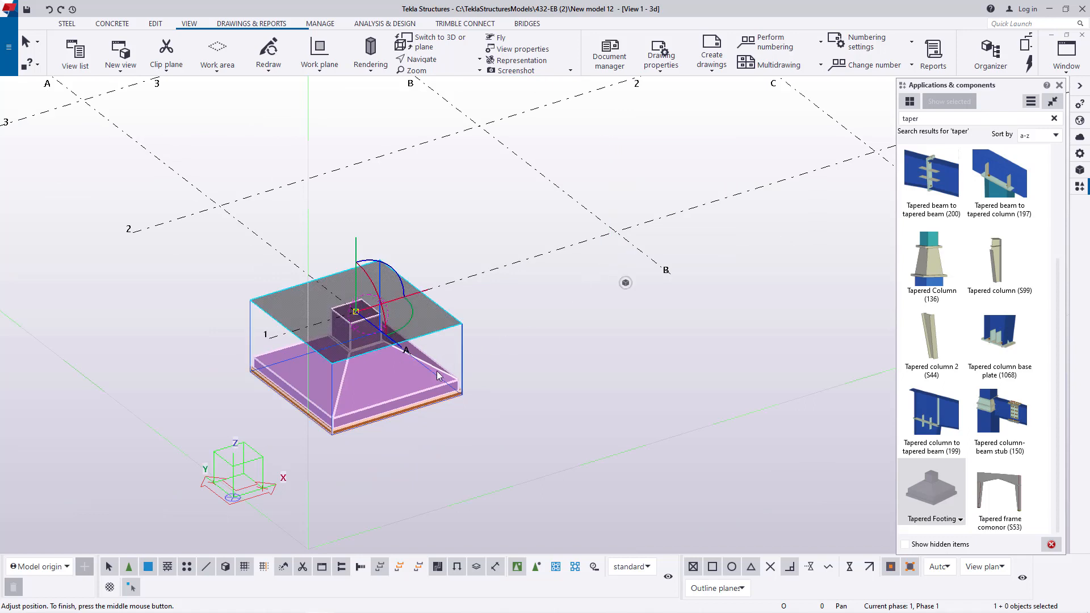
Step: Copy the footing linearly with dY 5000 and 3 copies so footings sit at A1 through A4
right_click(438, 376)
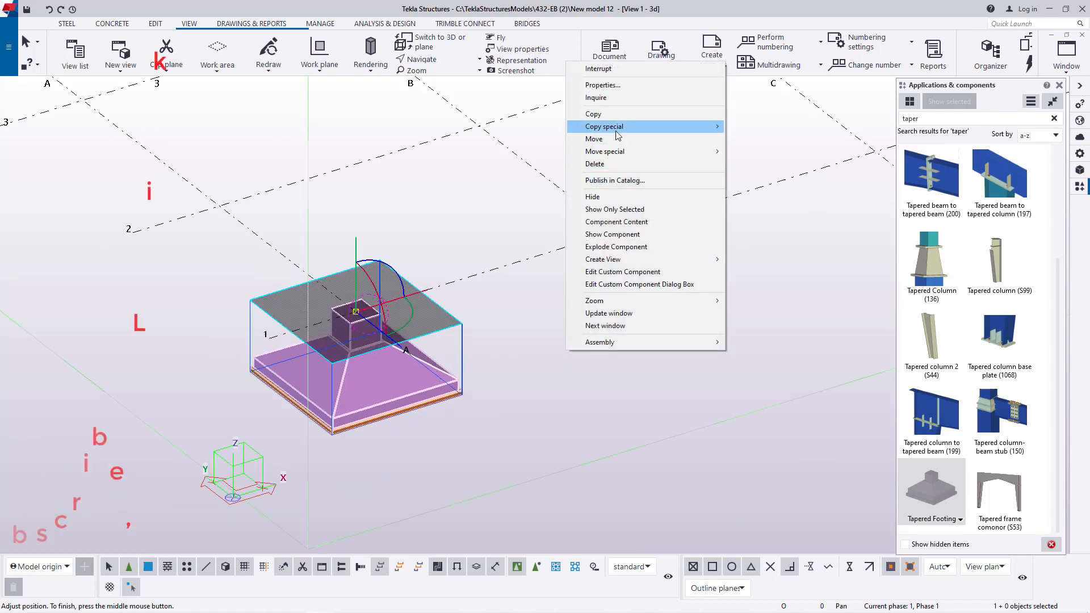
left_click(556, 288)
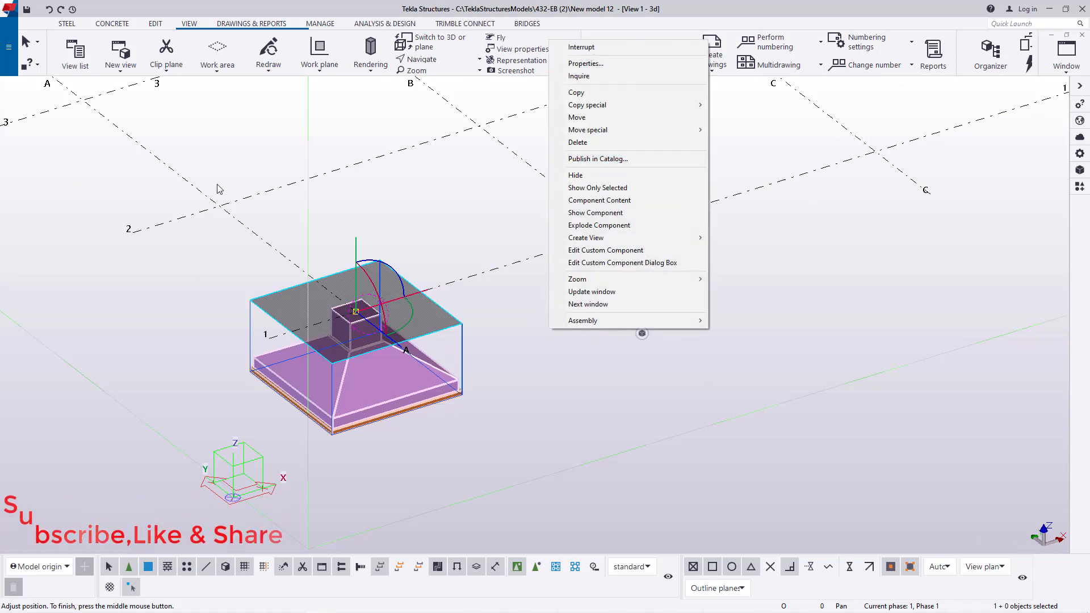
mouse_move(618, 105)
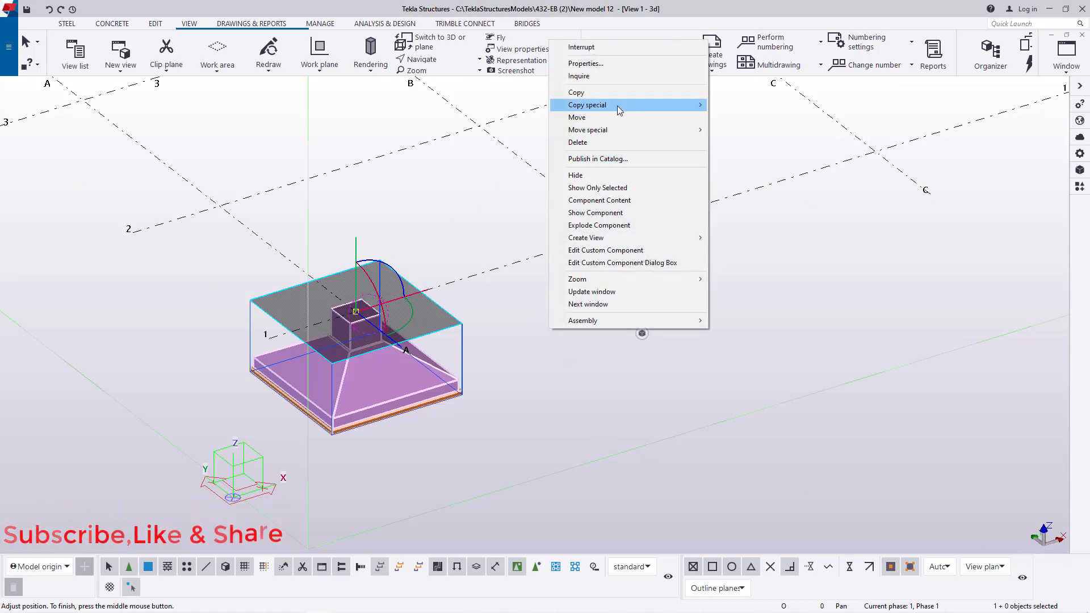
left_click(587, 104)
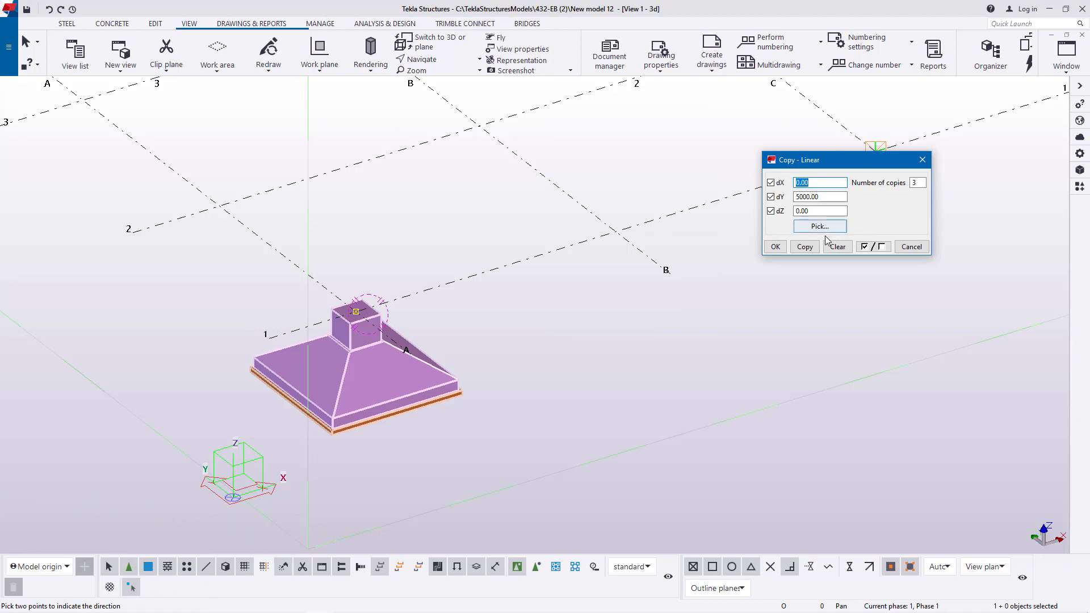
left_click(804, 246)
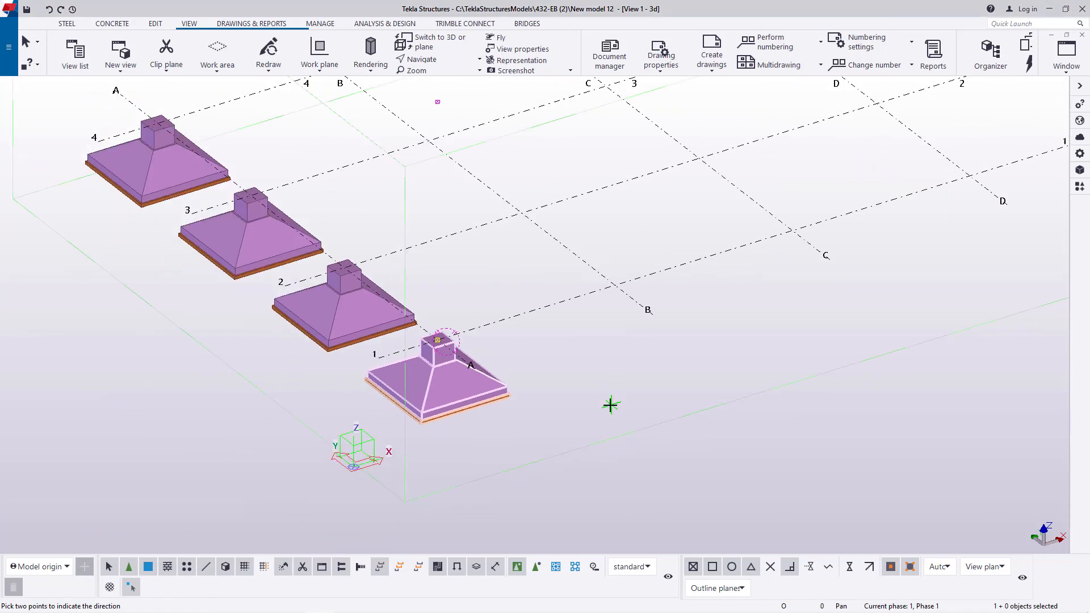
right_click(438, 339)
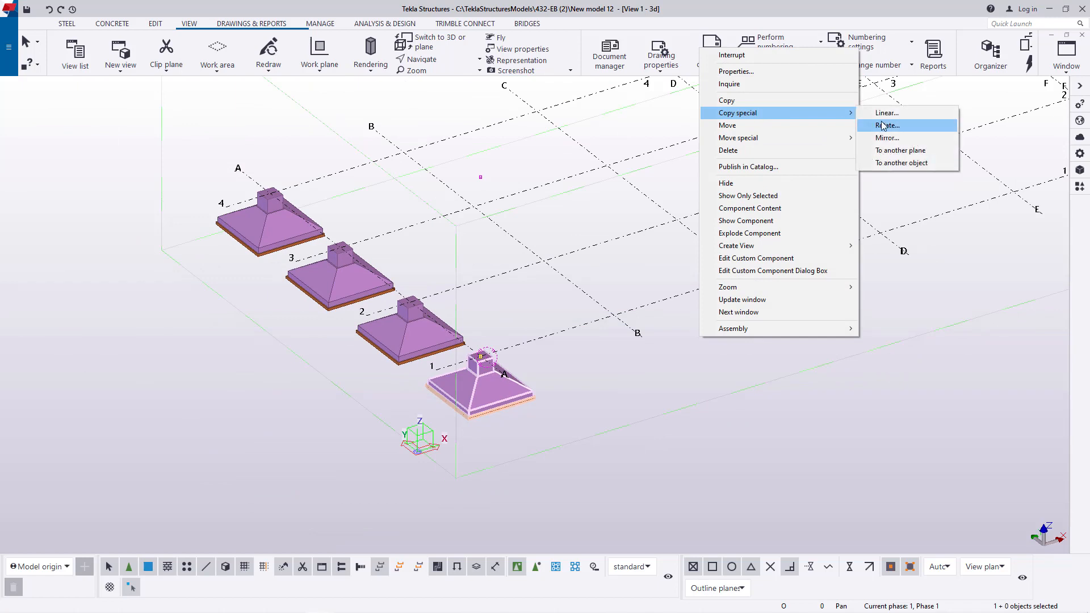
Step: Copy the A1 footing linearly with dX 6000 and 9 copies along grid line 1, then interrupt
left_click(886, 113)
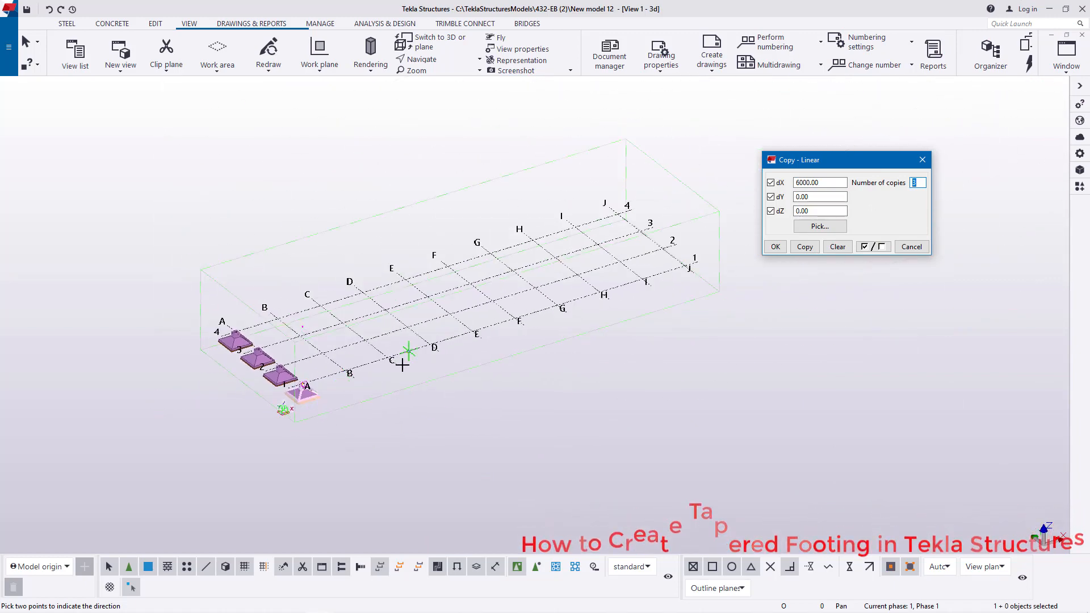
mouse_move(598, 302)
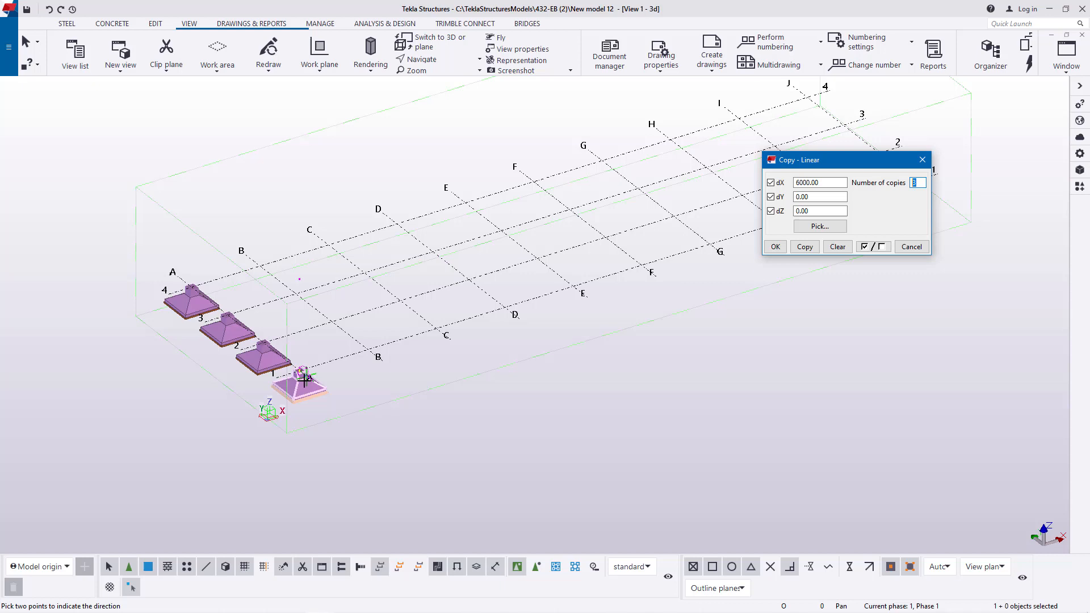
type("9")
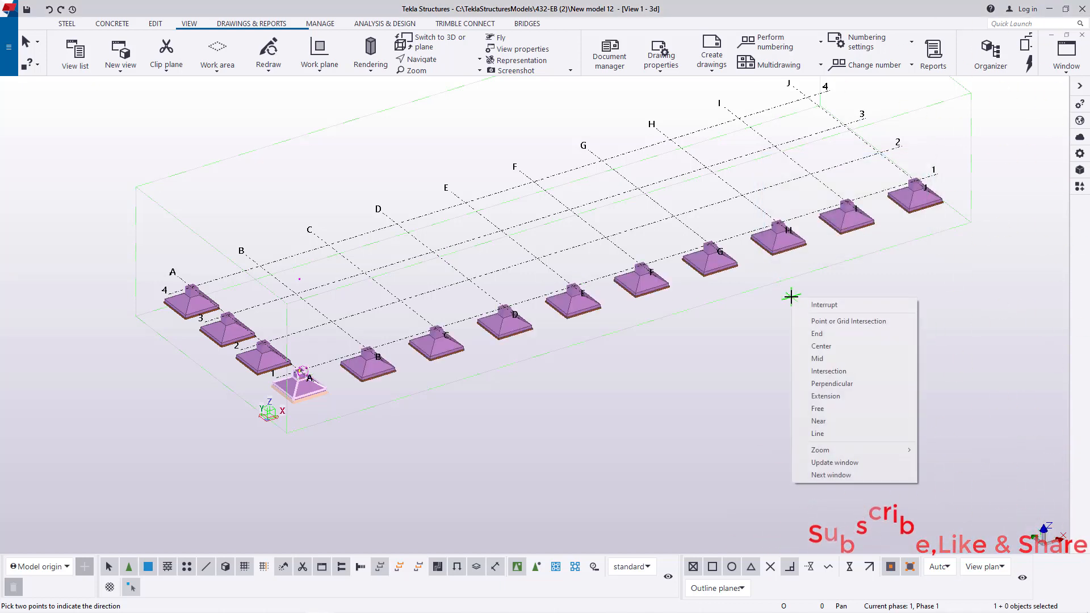
left_click(818, 341)
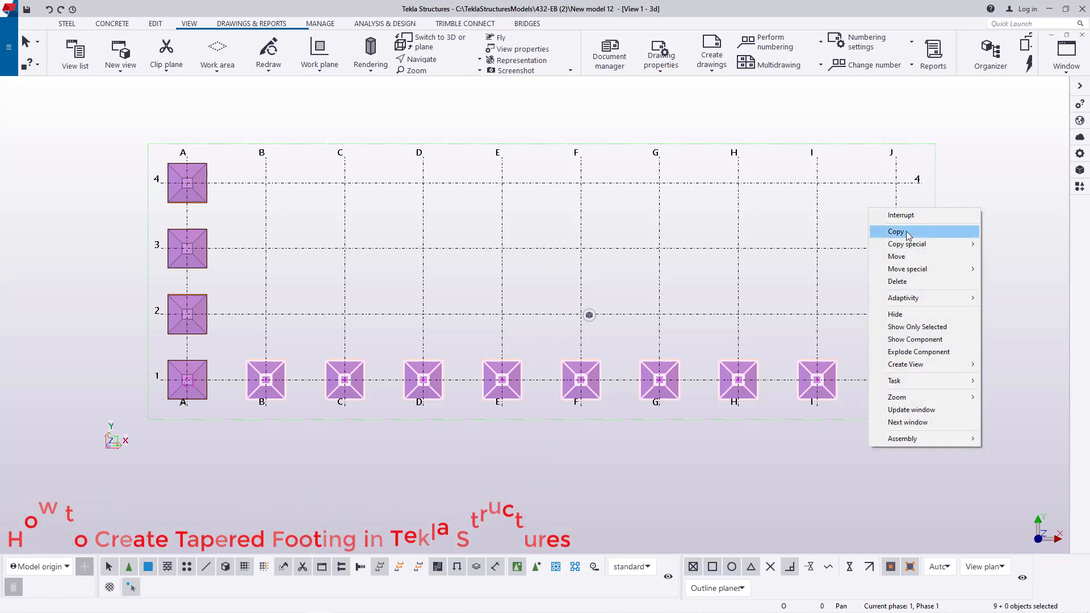
Step: Copy the selected footings B1–J1 from grid line 1 to grid line 4
left_click(895, 230)
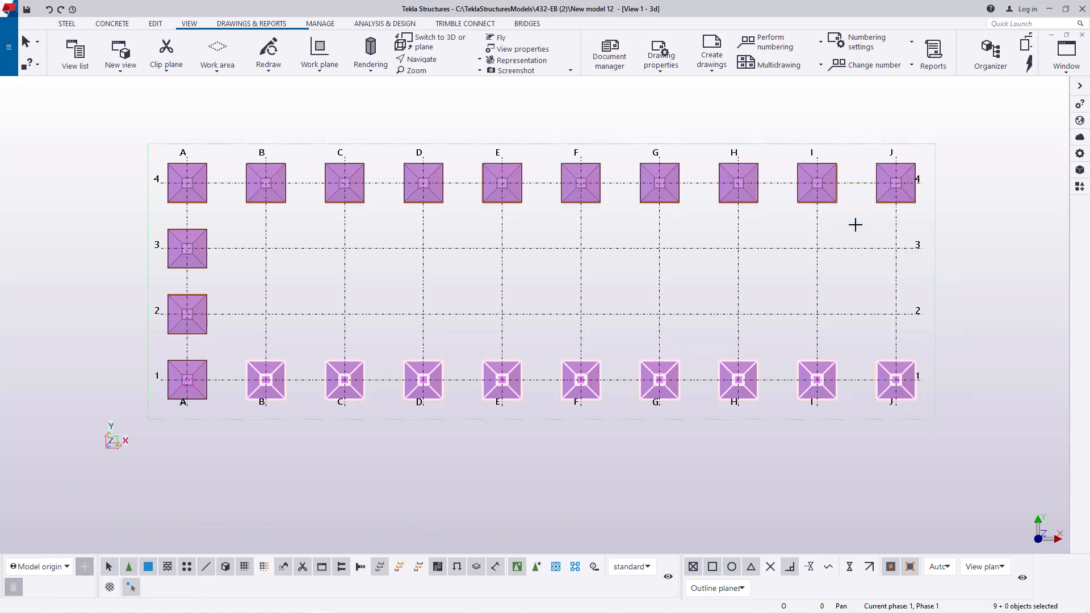
left_click(680, 278)
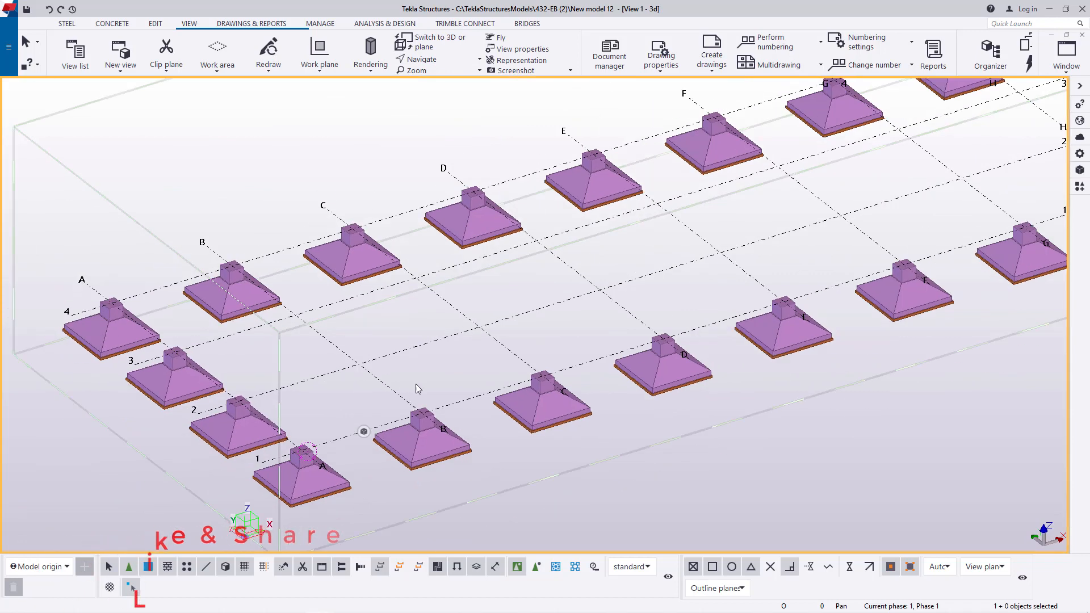
mouse_move(26, 9)
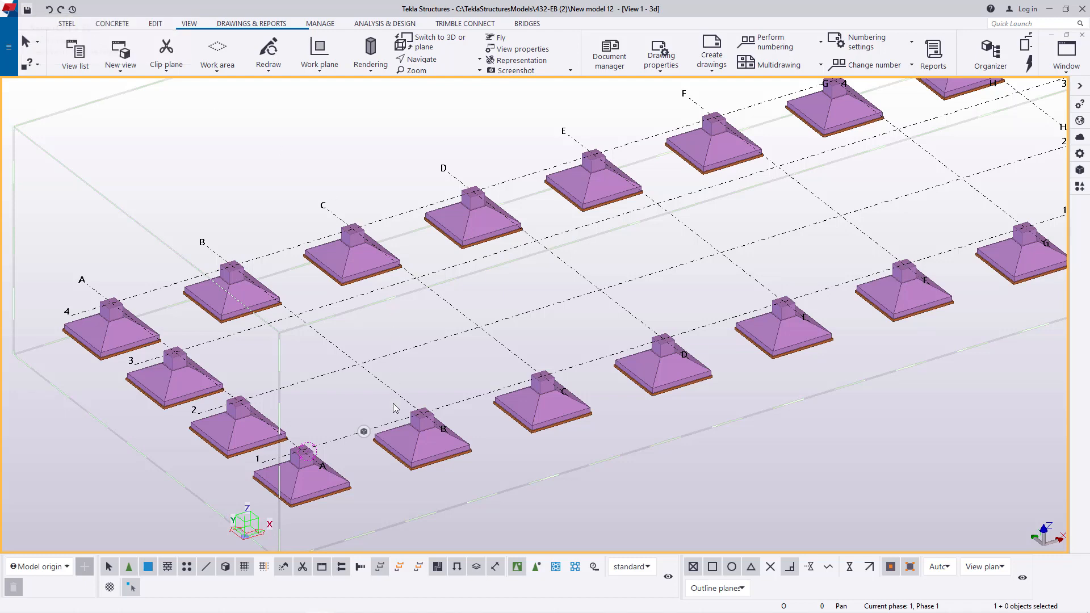
left_click(420, 59)
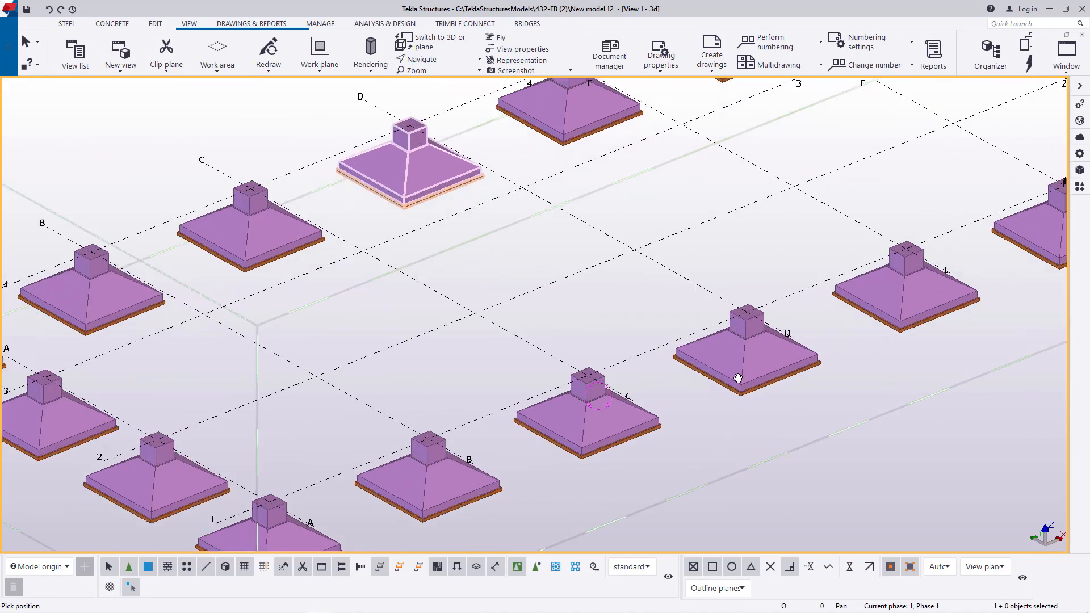
right_click(737, 377)
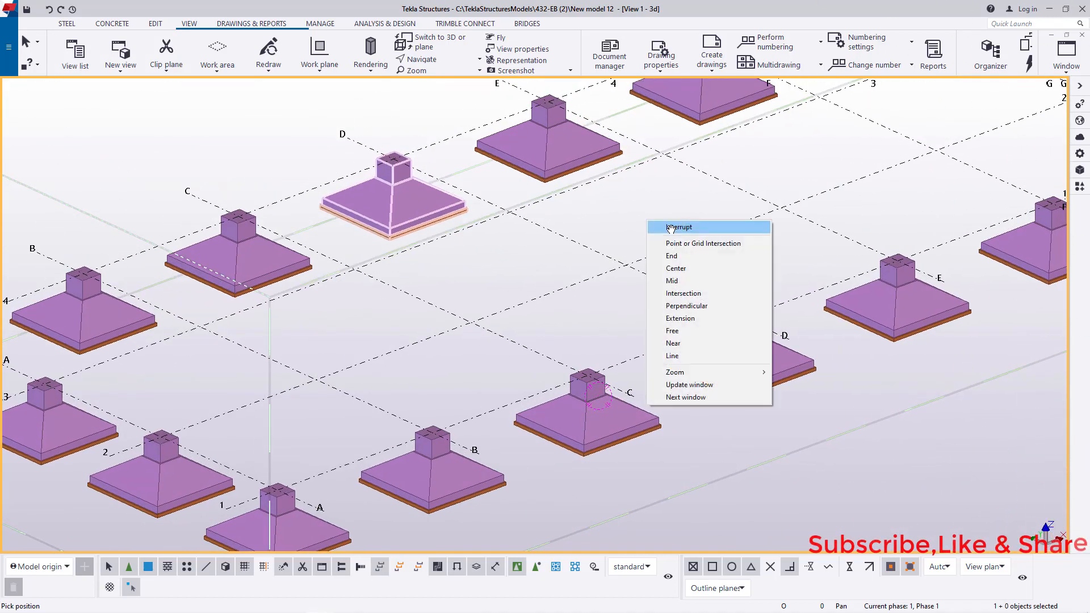